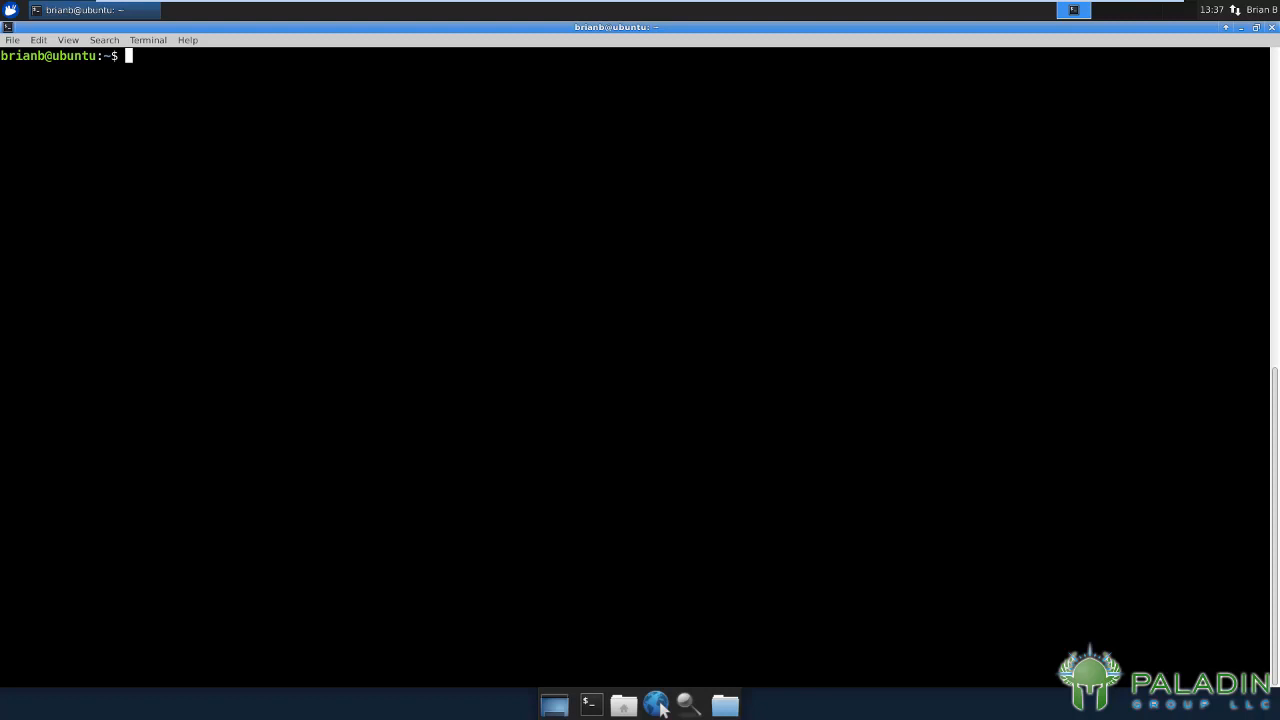
{"action": "mouse_move", "coordinate": [1186, 551]}
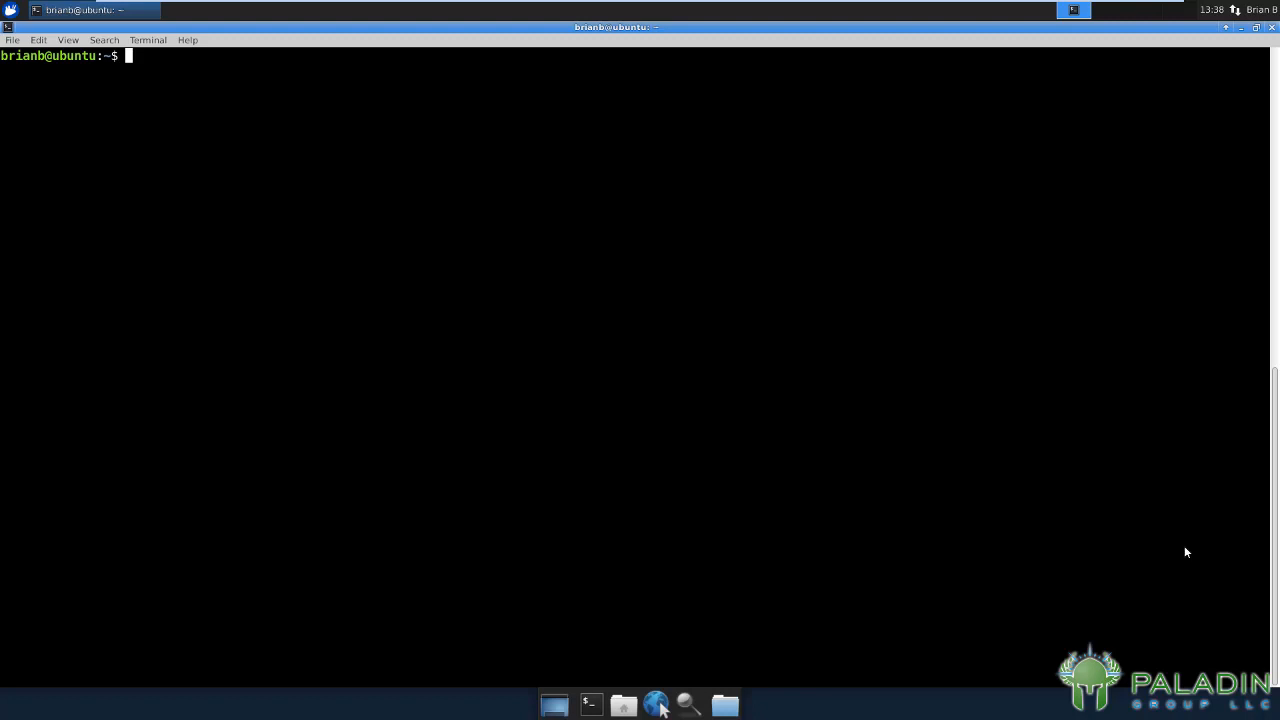
- Change into intro-to-reversing/binaries with cd, then run ./stackintro to print its memory map
{"action": "type", "text": "cd intro-to-reversing"}
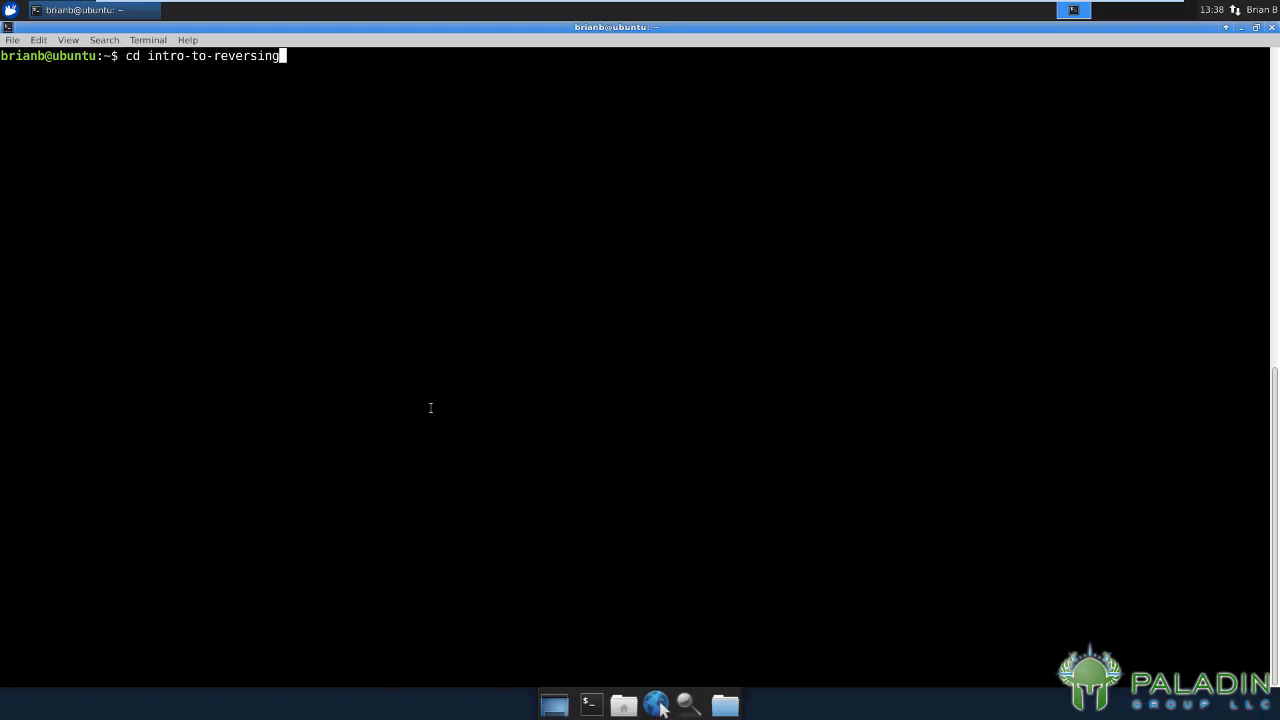
{"action": "key", "text": "Return"}
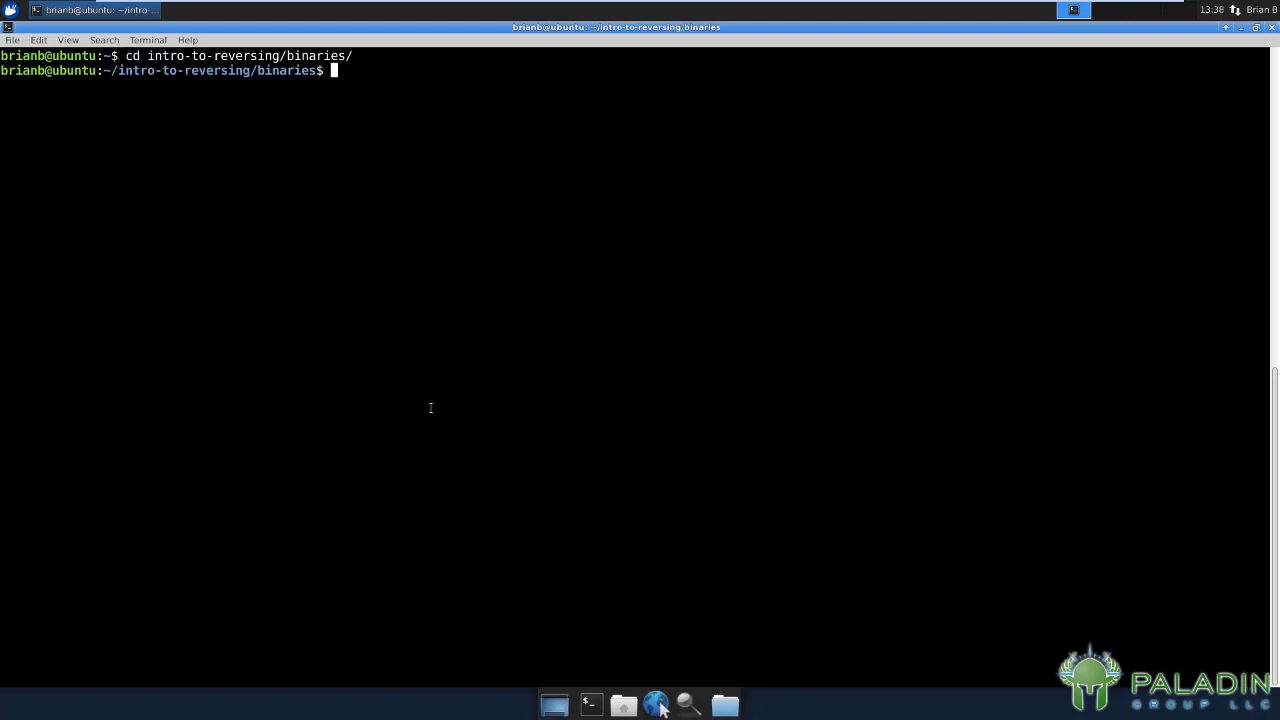
{"action": "type", "text": "./stackintro"}
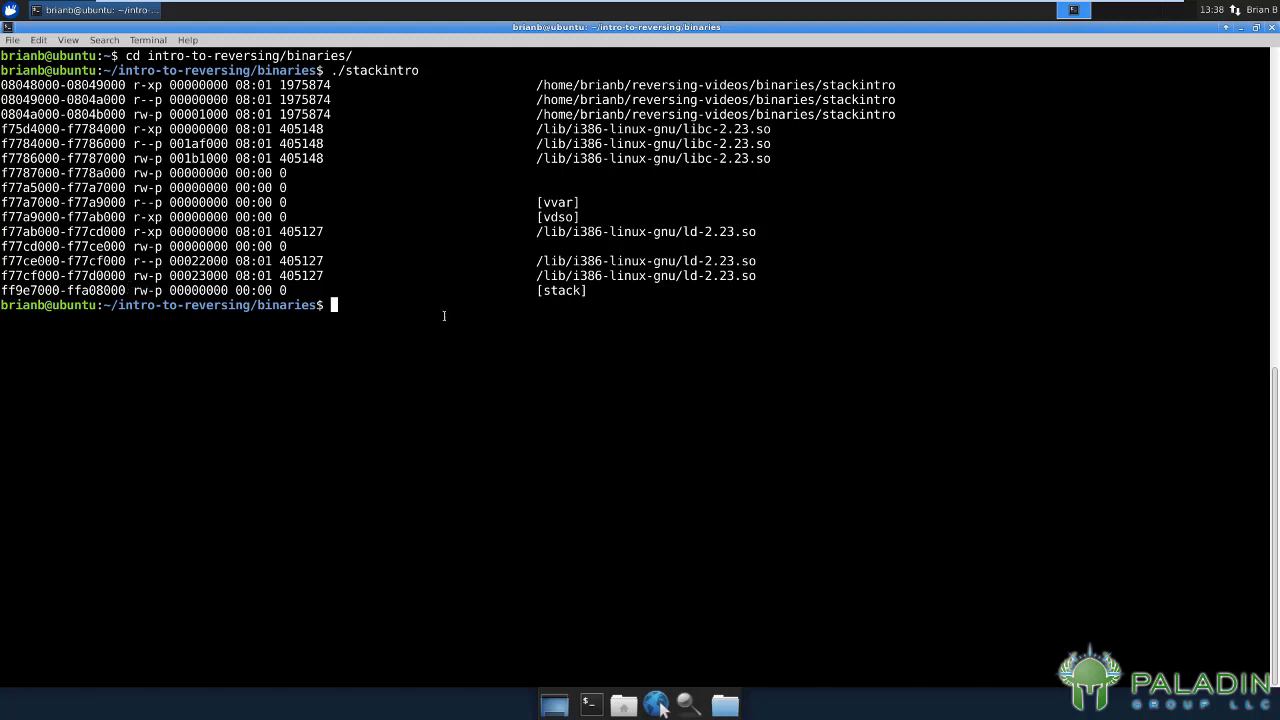
{"action": "mouse_move", "coordinate": [590, 290]}
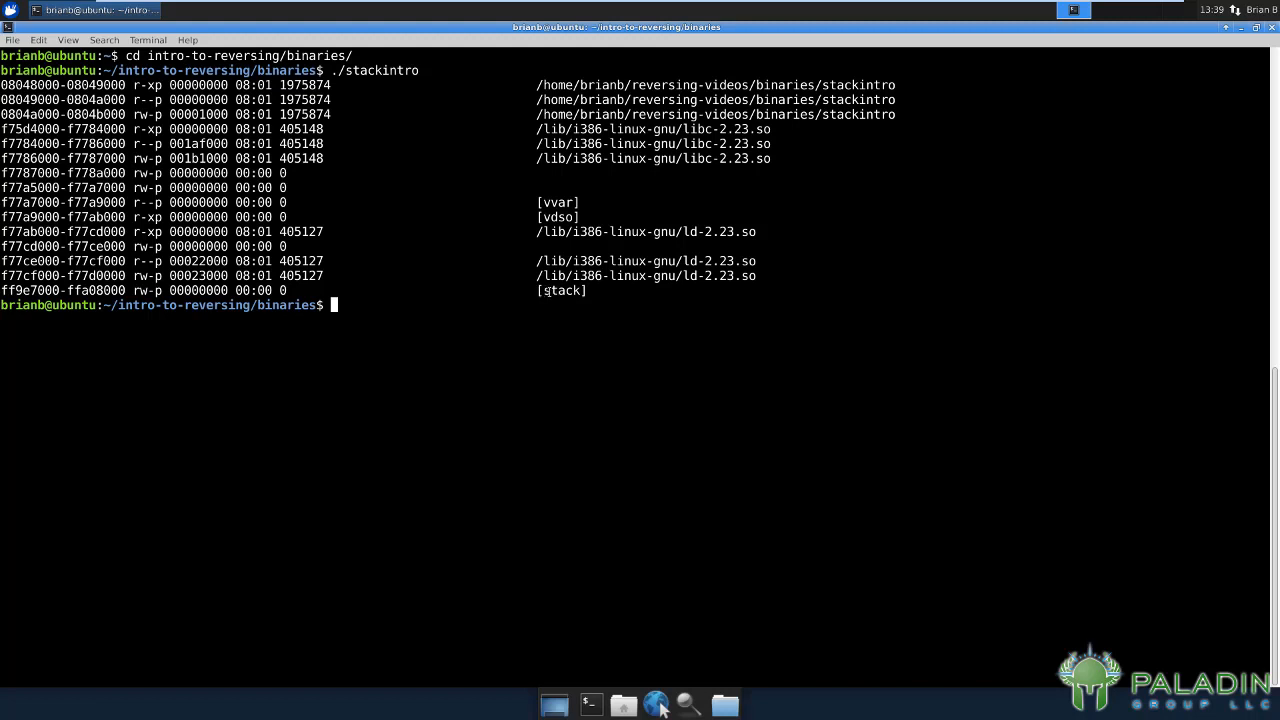
{"action": "mouse_move", "coordinate": [730, 412]}
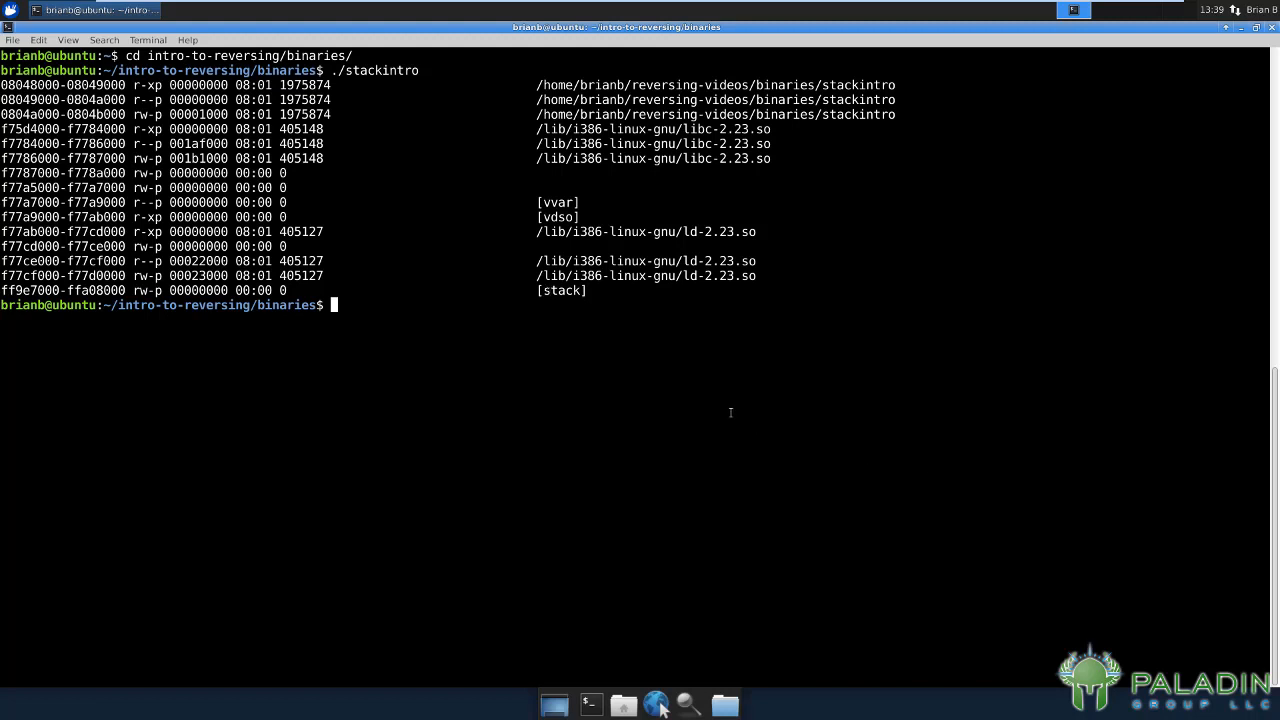